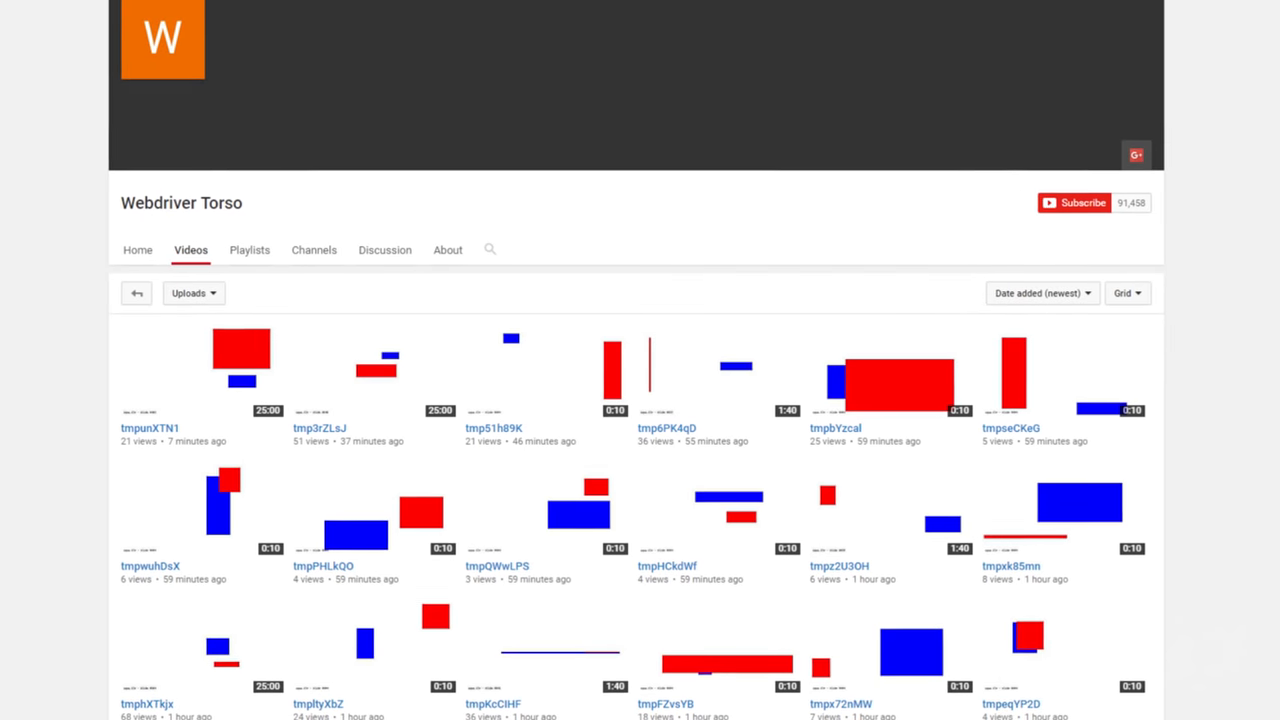
{"action": "scroll", "scroll_direction": "down", "scroll_amount": 3}
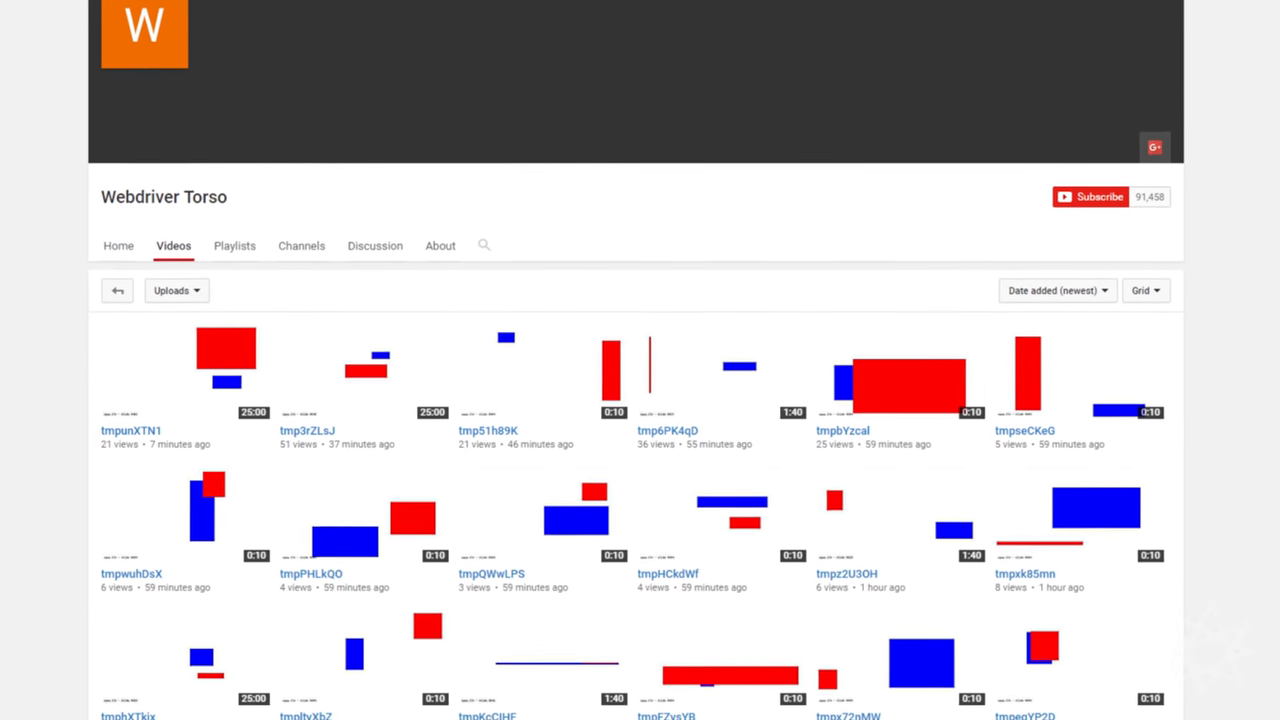
{"action": "scroll", "scroll_direction": "down", "scroll_amount": 3}
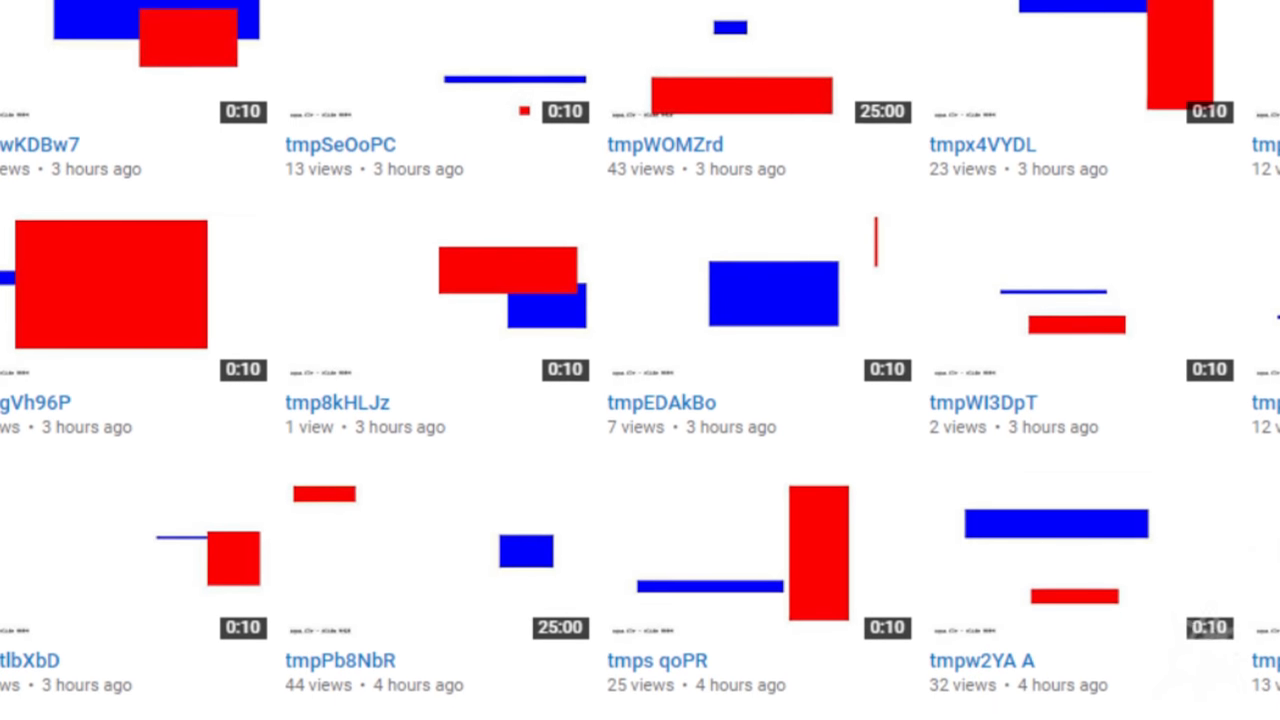
{"action": "scroll", "scroll_direction": "down", "scroll_amount": 3}
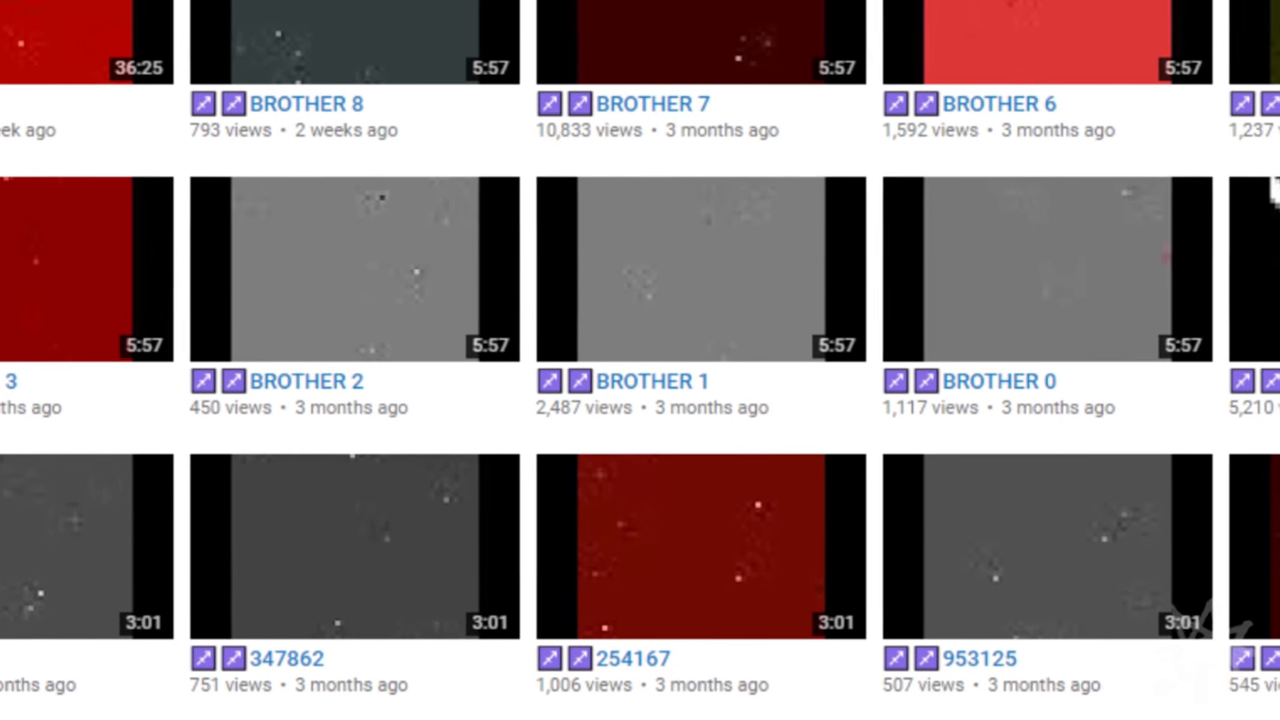
{"action": "scroll", "scroll_direction": "down", "scroll_amount": 3}
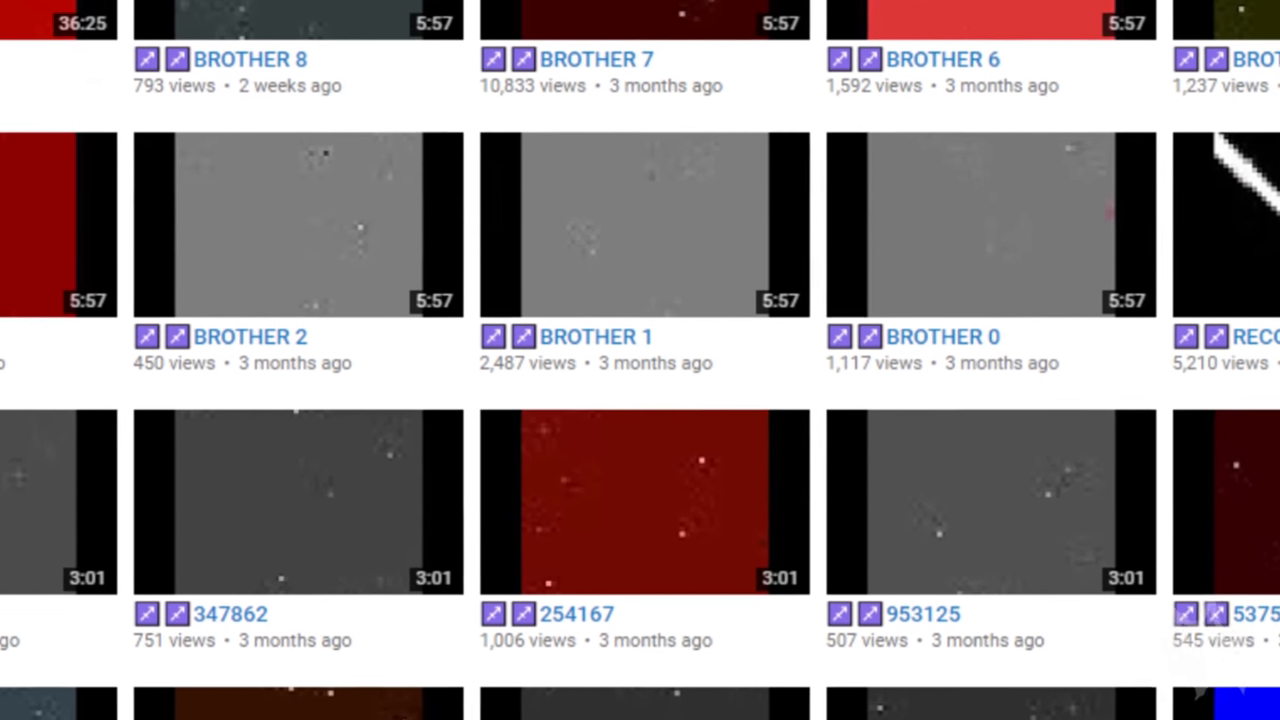
{"action": "scroll", "scroll_direction": "down", "scroll_amount": 3}
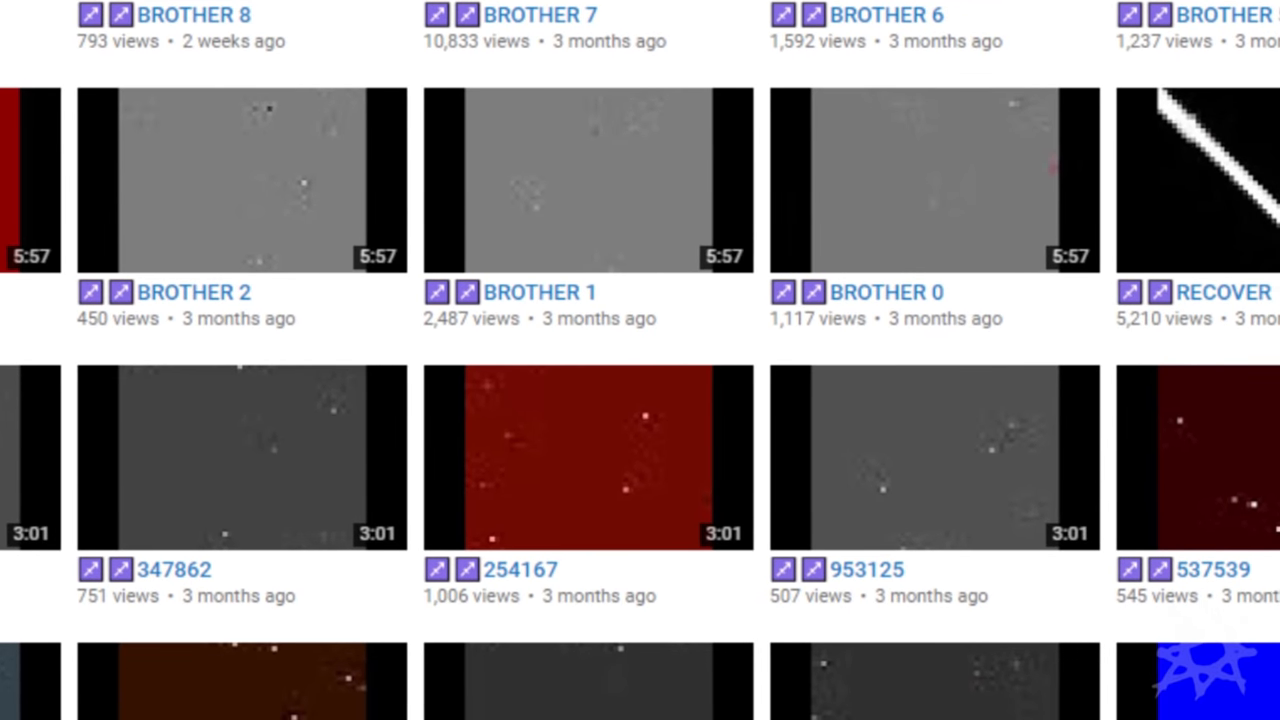
{"action": "scroll", "scroll_direction": "down", "scroll_amount": 3}
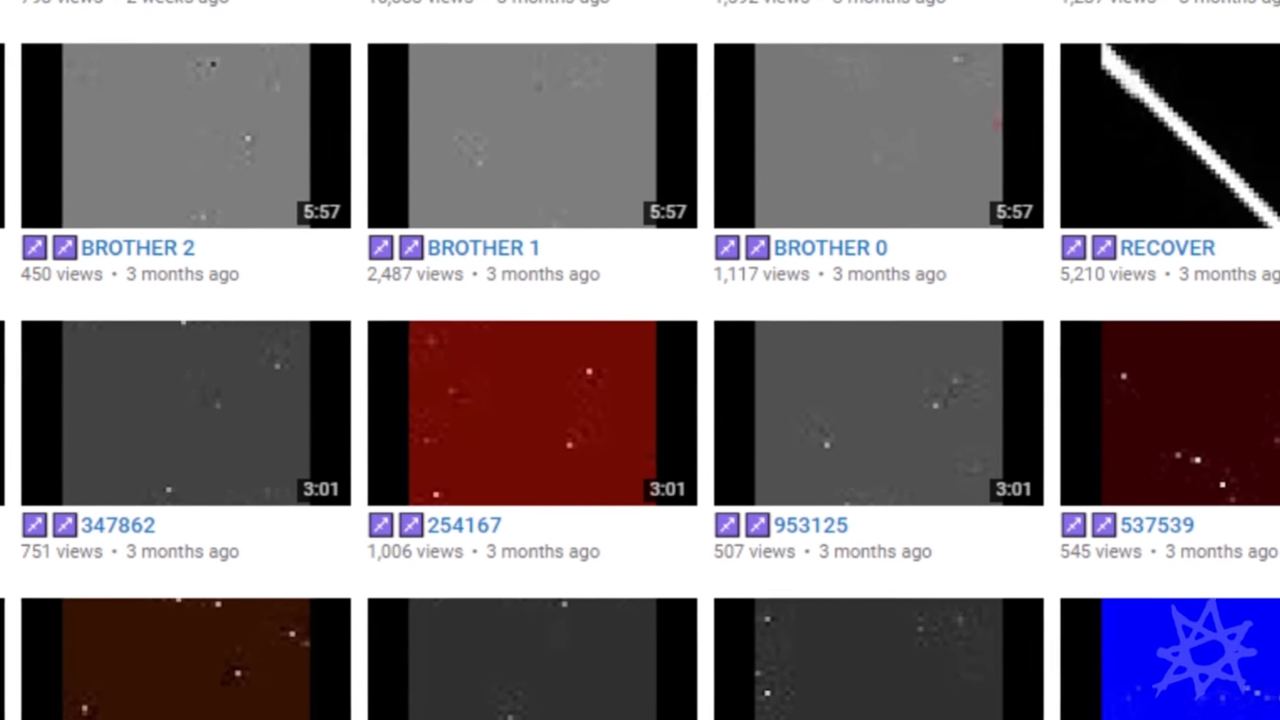
{"action": "scroll", "scroll_direction": "down", "scroll_amount": 3}
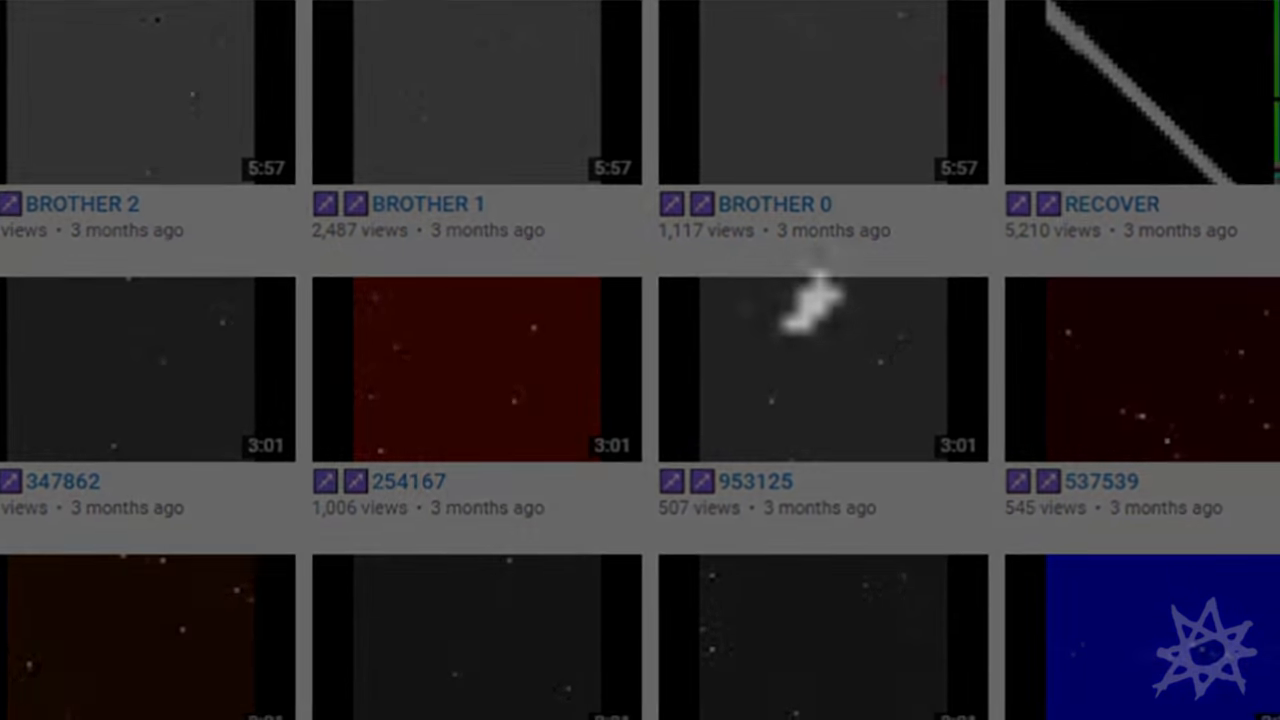
{"action": "scroll", "scroll_direction": "down", "scroll_amount": 3}
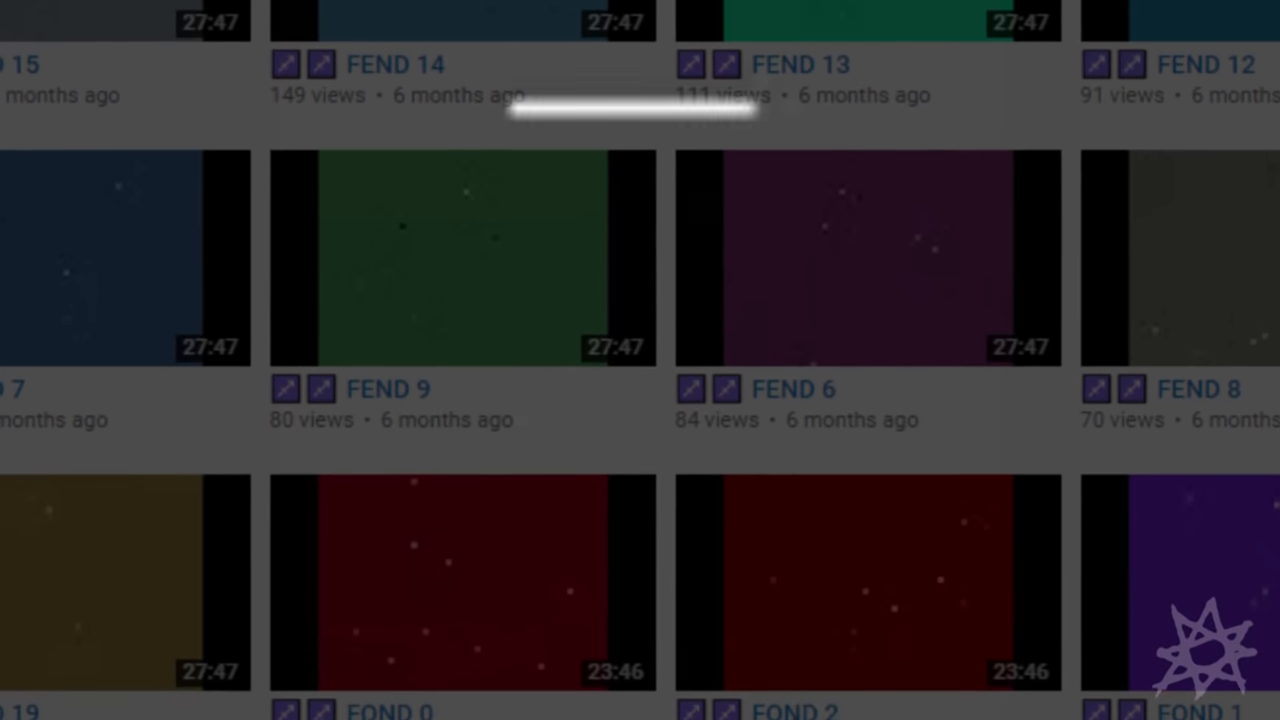
{"action": "scroll", "scroll_direction": "down", "scroll_amount": 3}
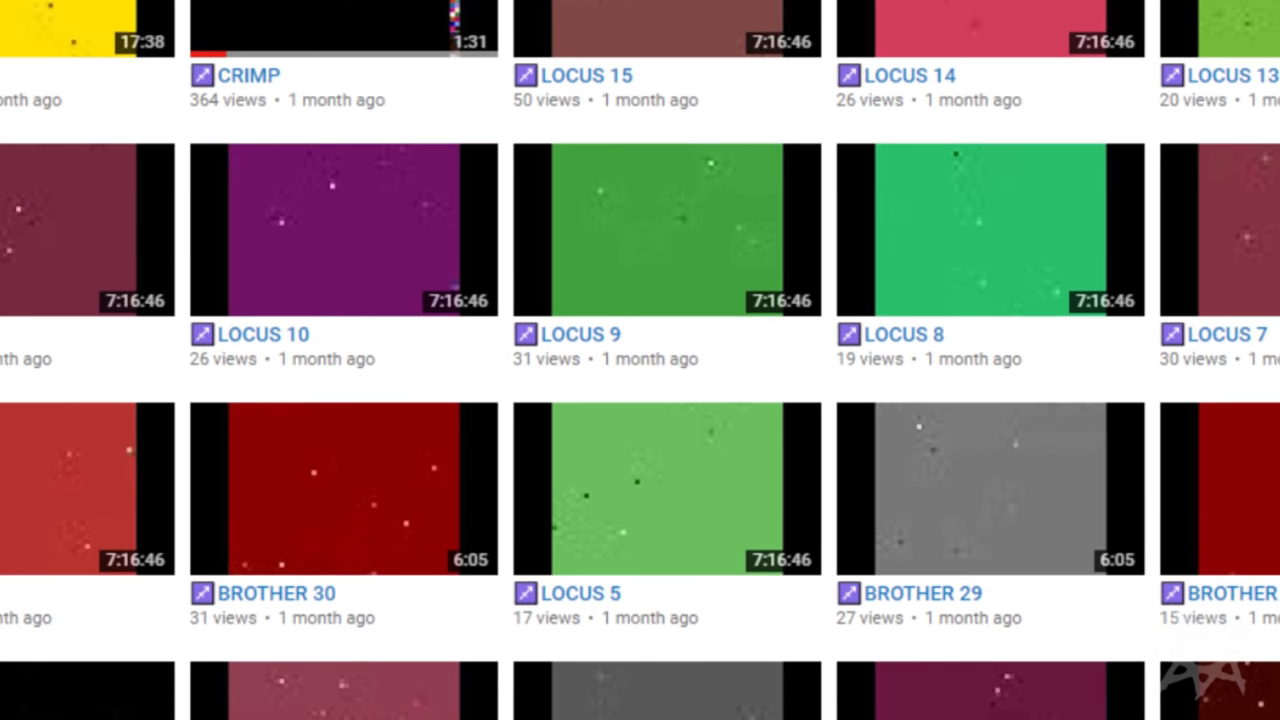
{"action": "scroll", "scroll_direction": "down", "scroll_amount": 3}
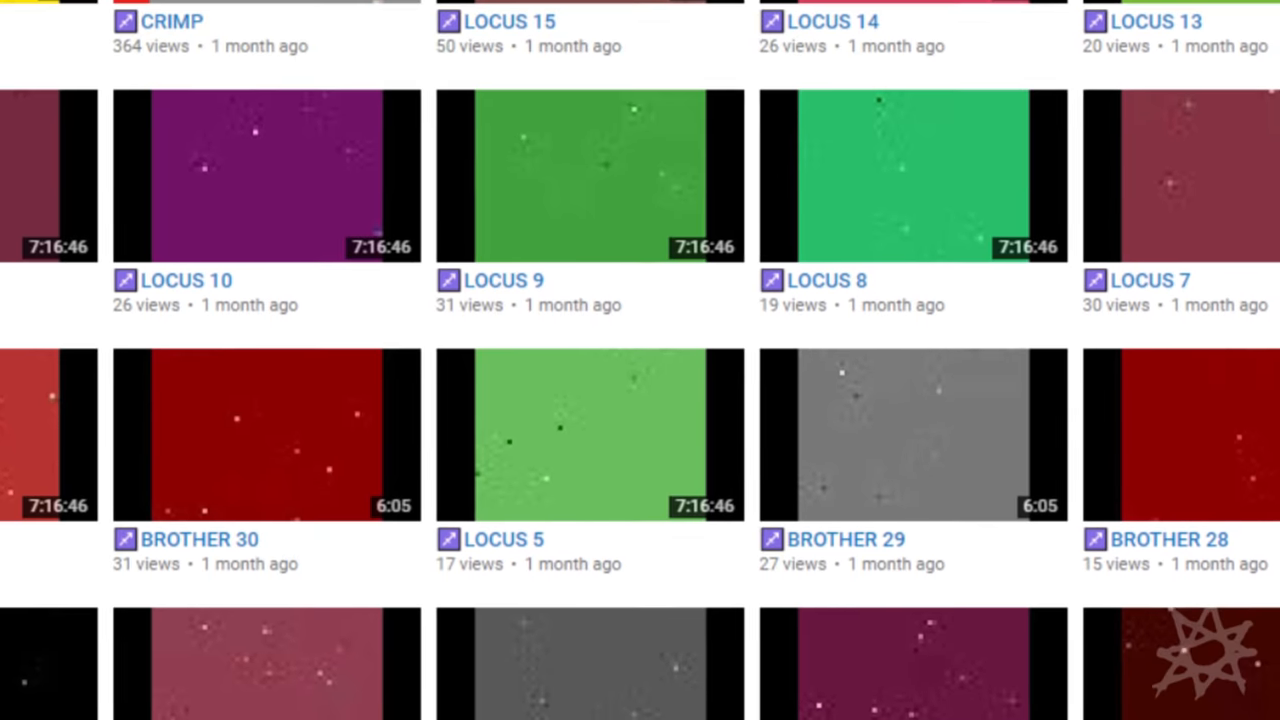
{"action": "scroll", "scroll_direction": "down", "scroll_amount": 3}
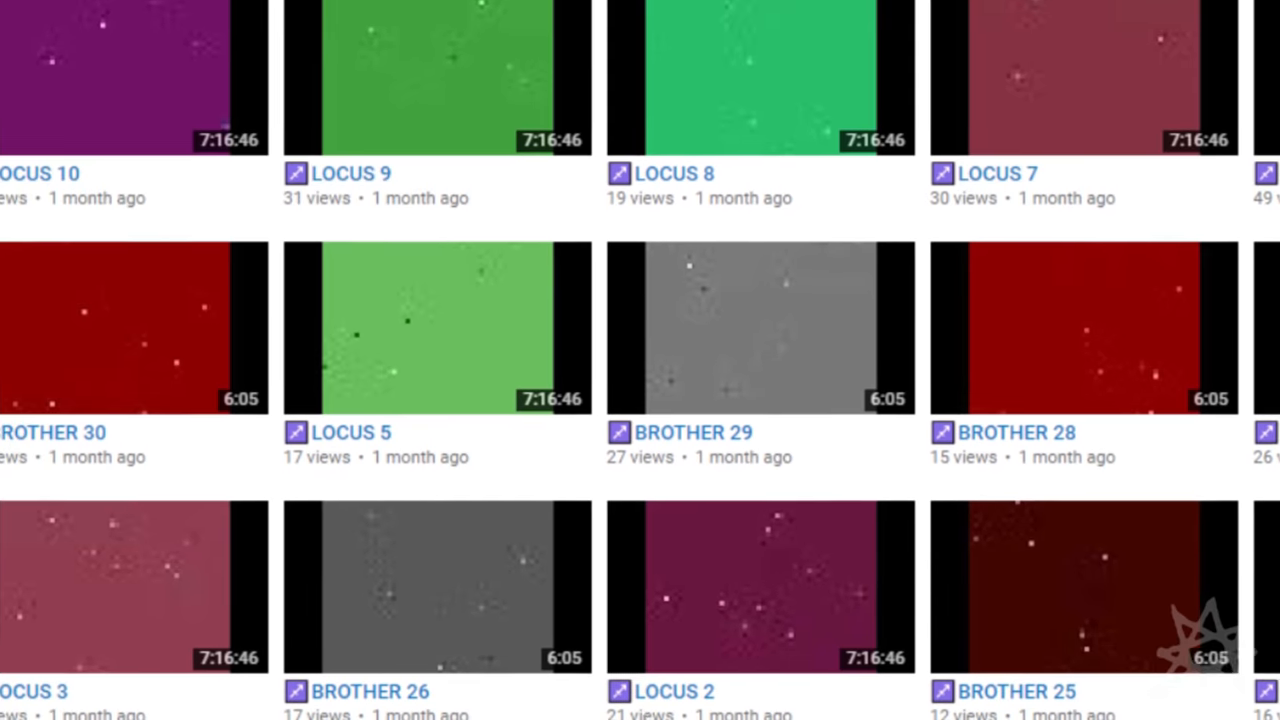
{"action": "scroll", "scroll_direction": "down", "scroll_amount": 3}
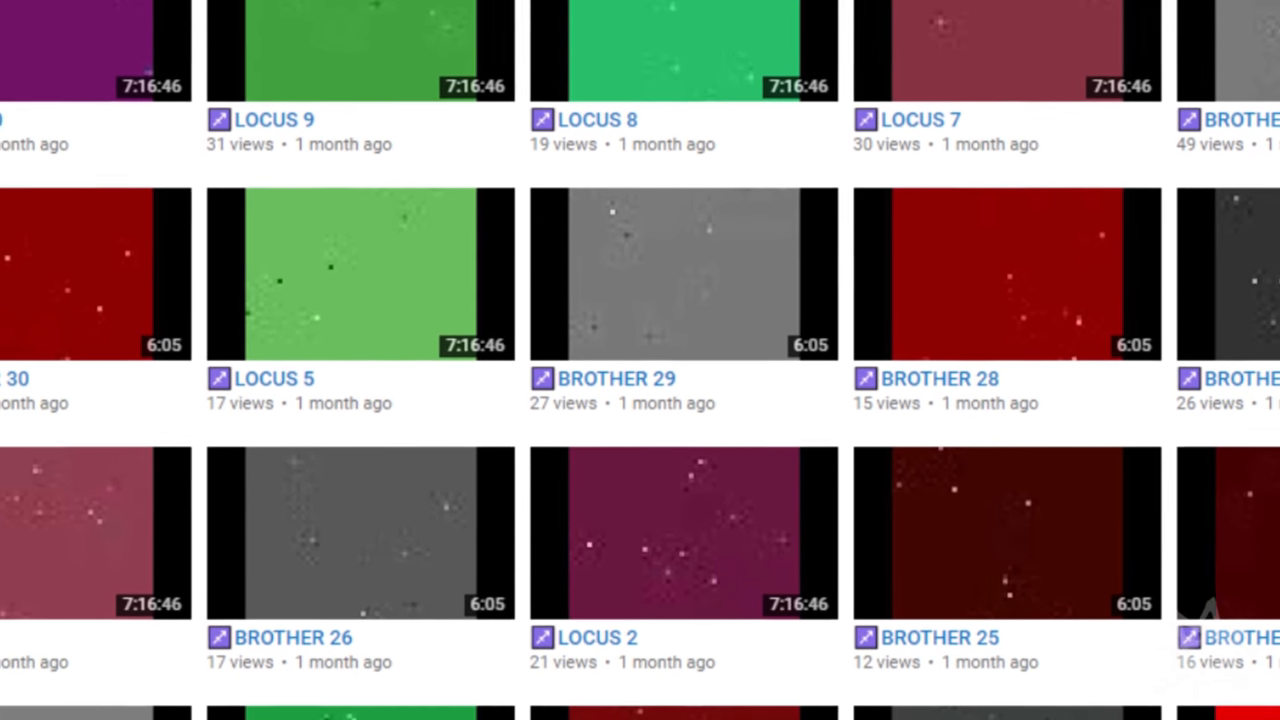
{"action": "scroll", "scroll_direction": "down", "scroll_amount": 3}
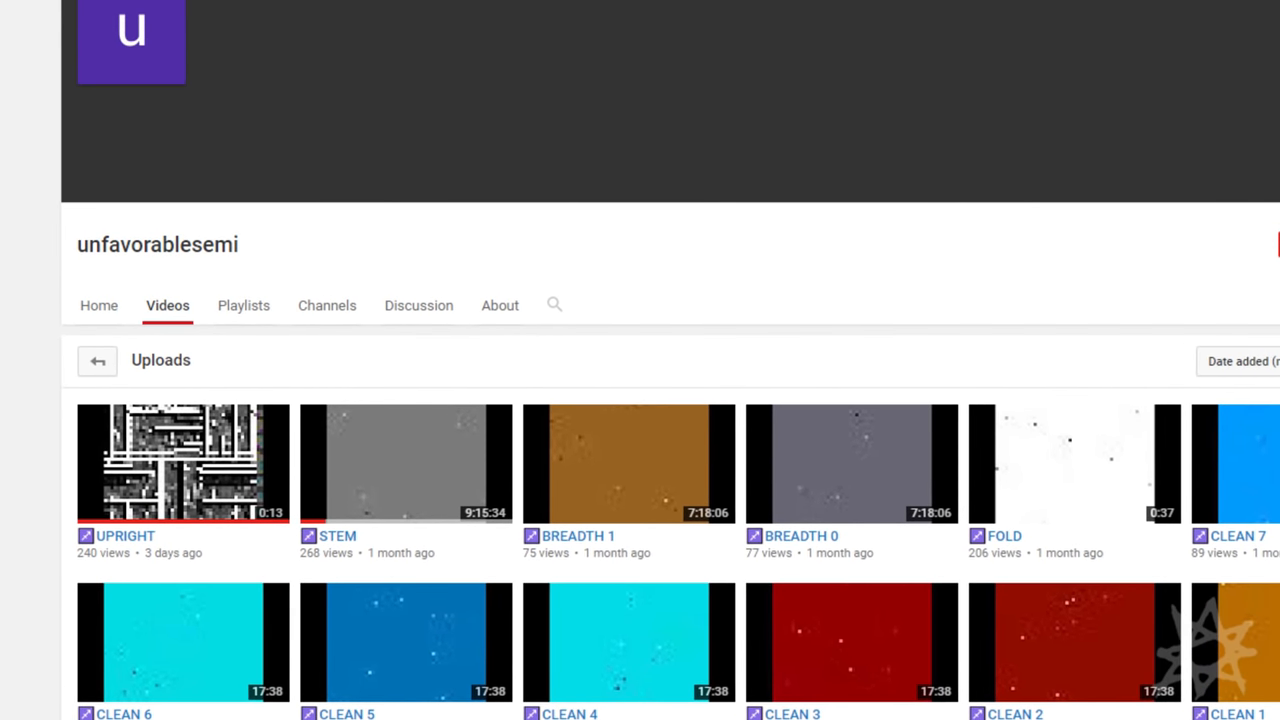
{"action": "scroll", "scroll_direction": "down", "scroll_amount": 3}
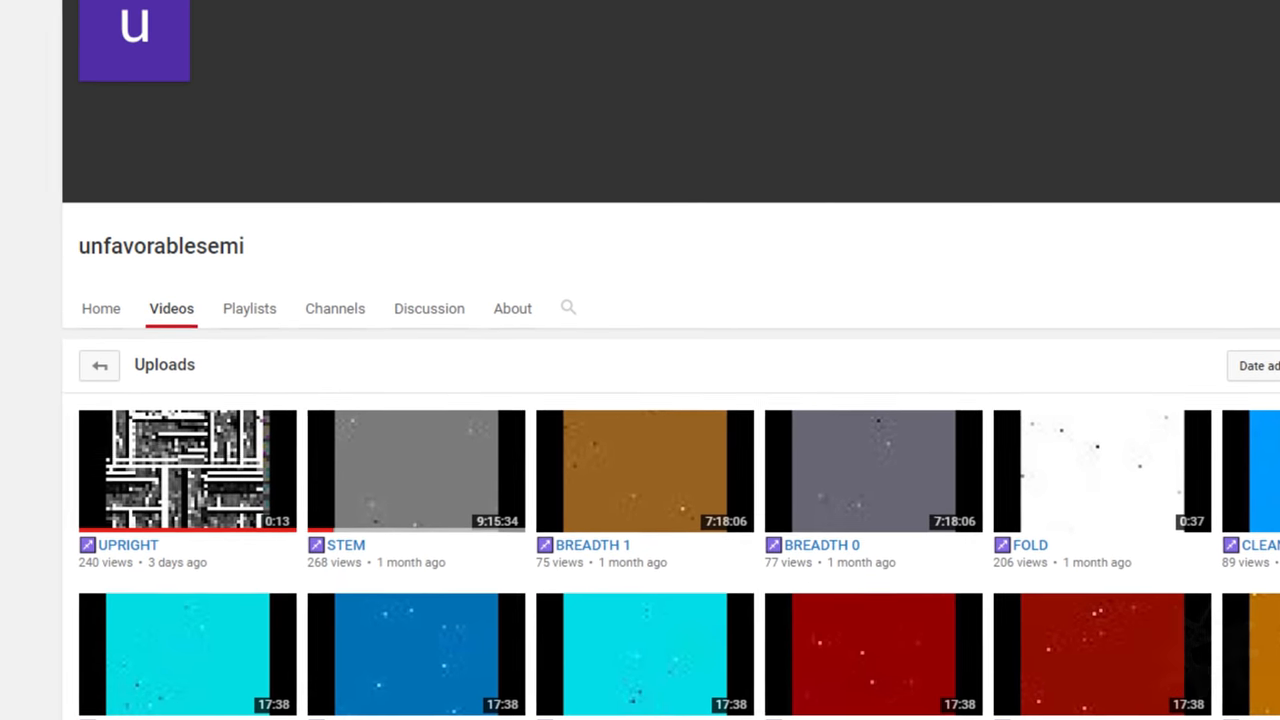